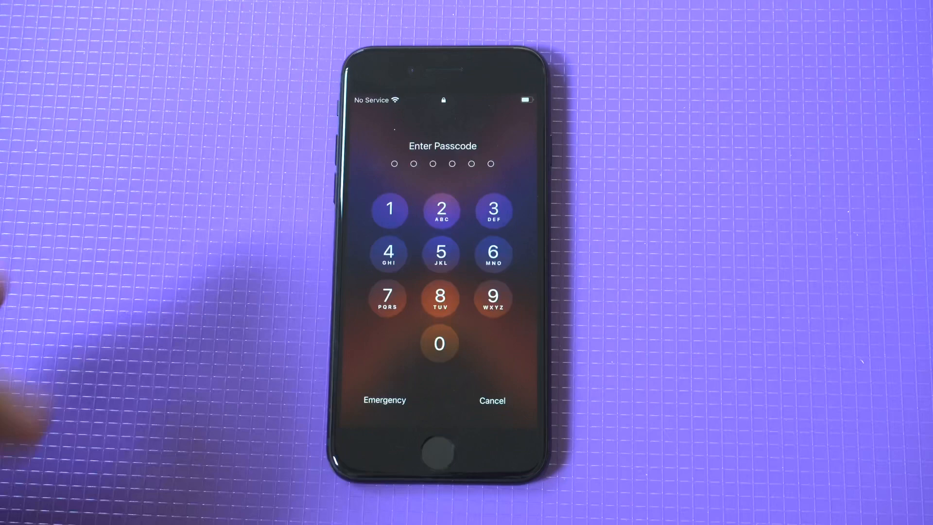
- Enter the current 6-digit passcode on the lock screen to reach the home screen
{"action": "left_click", "coordinate": [440, 209]}
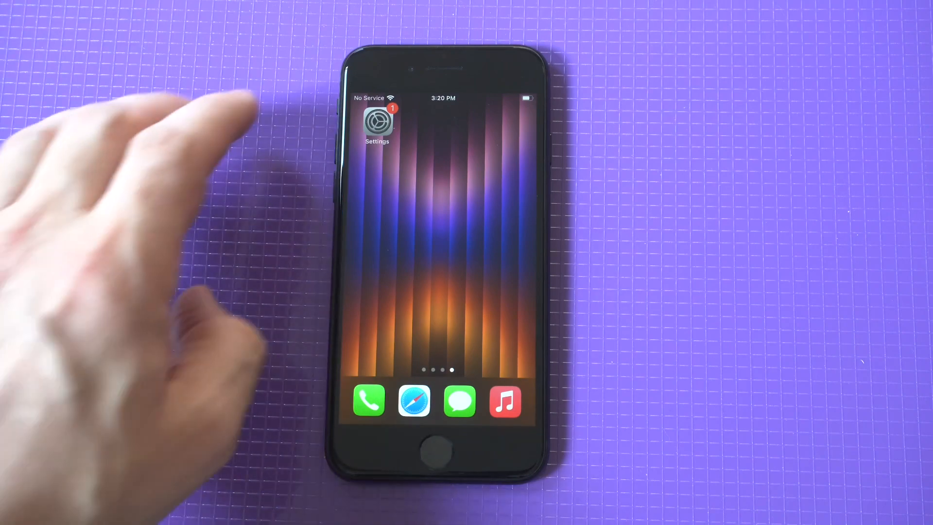
- Open Settings and go to the Touch ID & Passcode page
{"action": "left_click", "coordinate": [377, 122]}
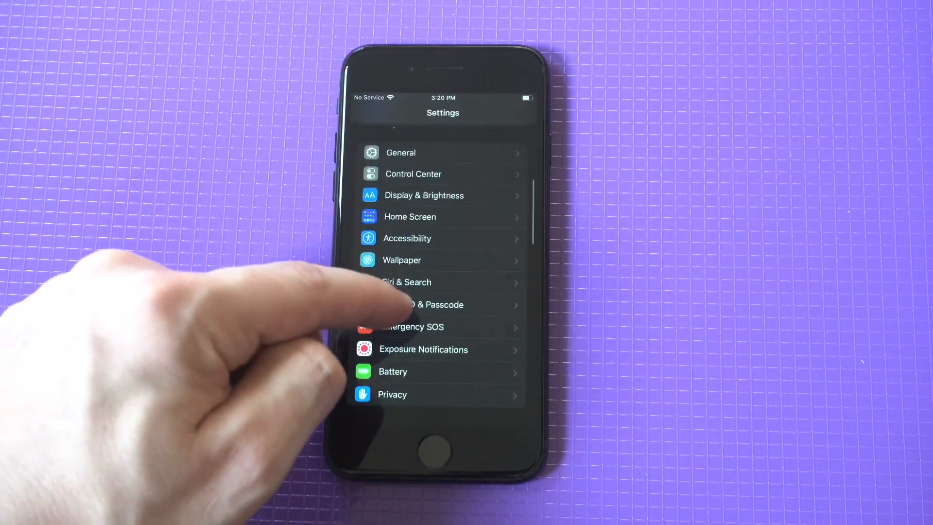
{"action": "left_click", "coordinate": [429, 305]}
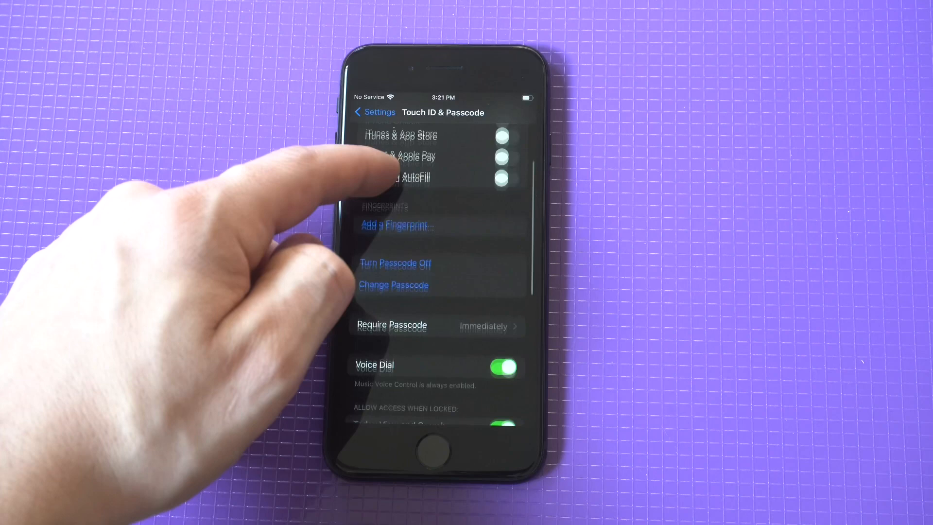
- Choose Change Passcode and enter the old passcode
{"action": "left_click", "coordinate": [393, 284]}
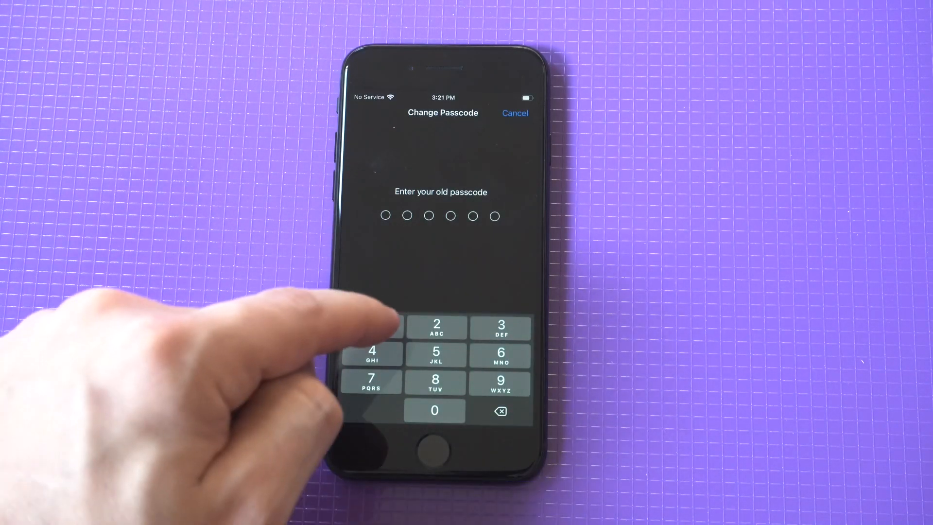
{"action": "left_click", "coordinate": [500, 354]}
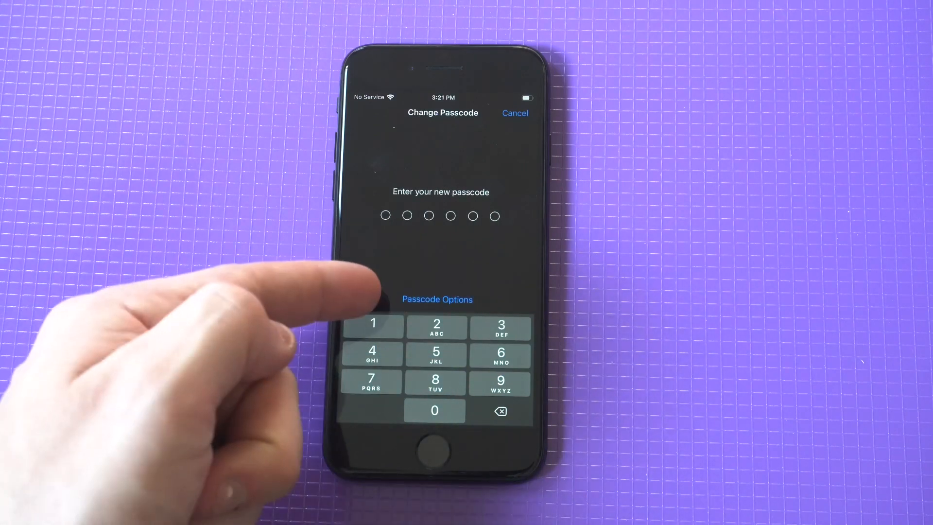
- Switch the new passcode format to 4-Digit Numeric Code in Passcode Options
{"action": "left_click", "coordinate": [437, 299]}
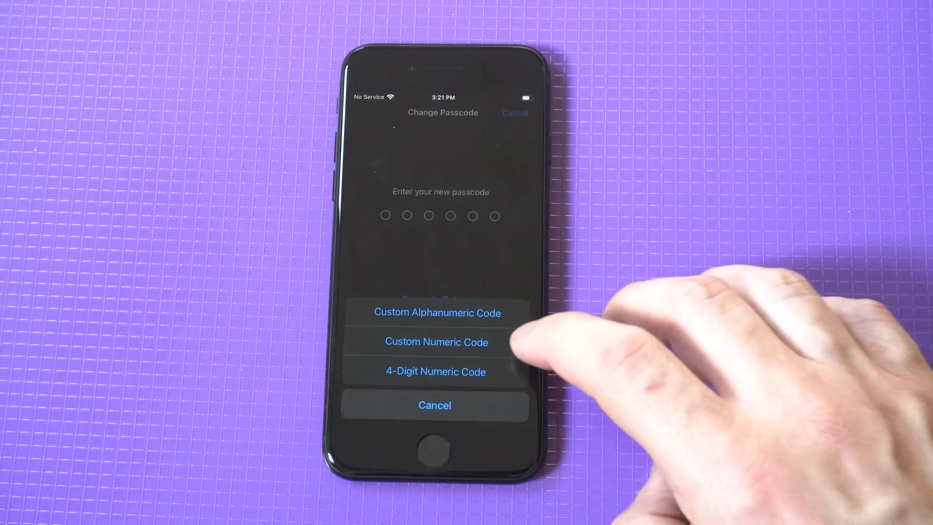
{"action": "left_click", "coordinate": [435, 371]}
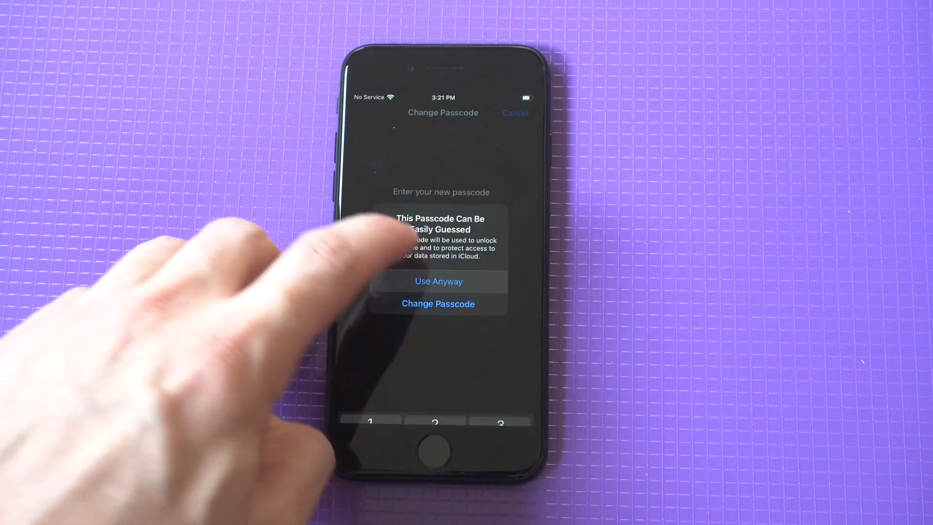
- Accept the easily guessed 4-digit passcode with Use Anyway, then lock the phone
{"action": "left_click", "coordinate": [438, 280]}
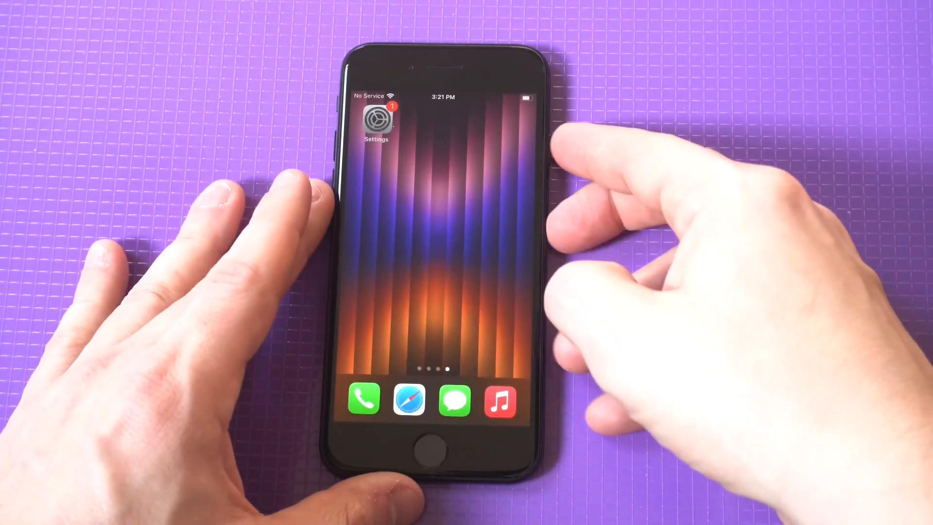
{"action": "left_click", "coordinate": [441, 443]}
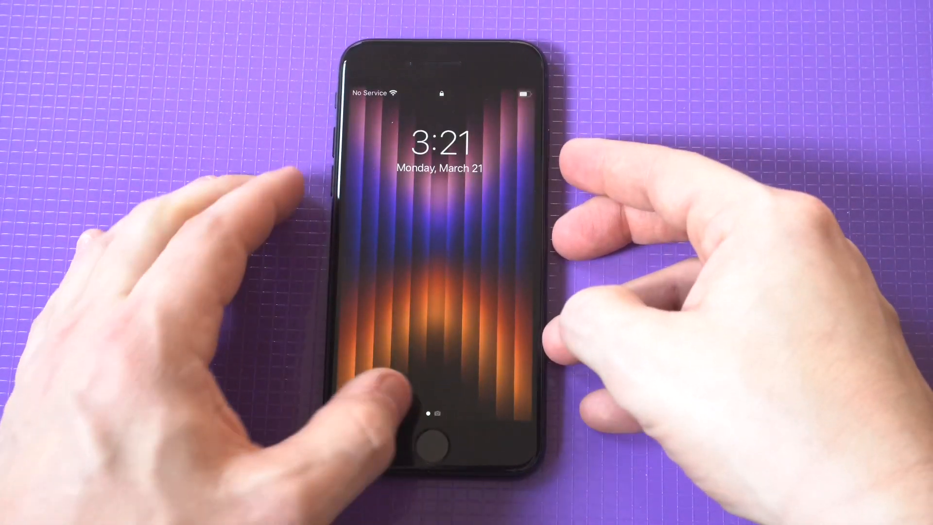